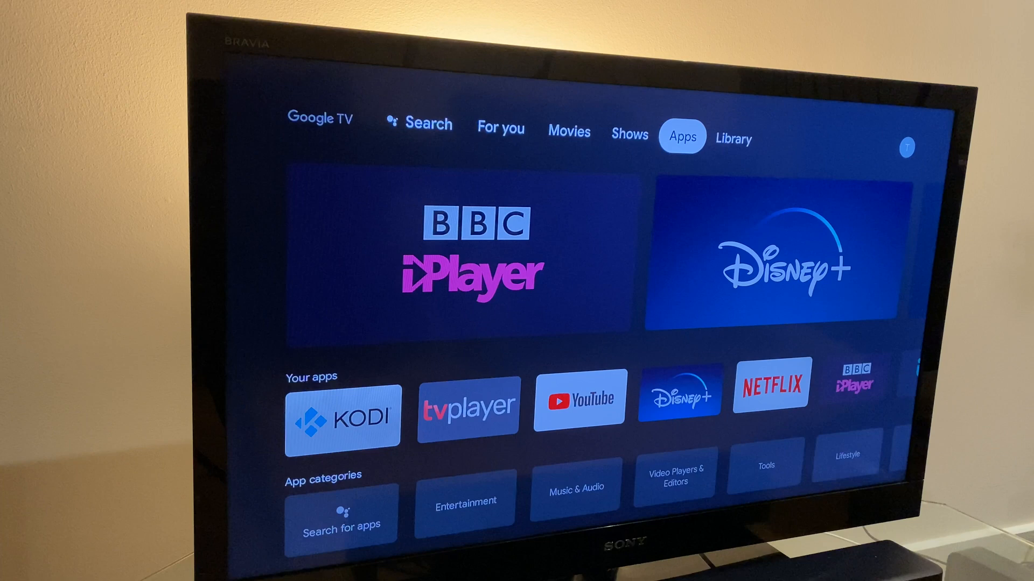
In Settings > System > About, select Android TV OS build repeatedly toward unlocking developer mode
{"action": "left_click", "coordinate": [732, 139]}
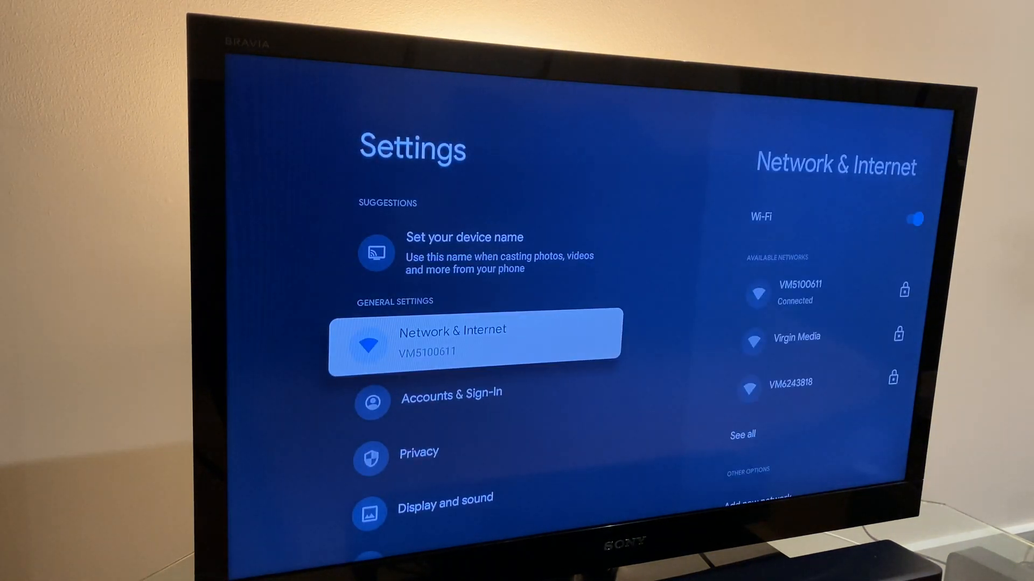
{"action": "scroll", "scroll_direction": "down", "scroll_amount": 3}
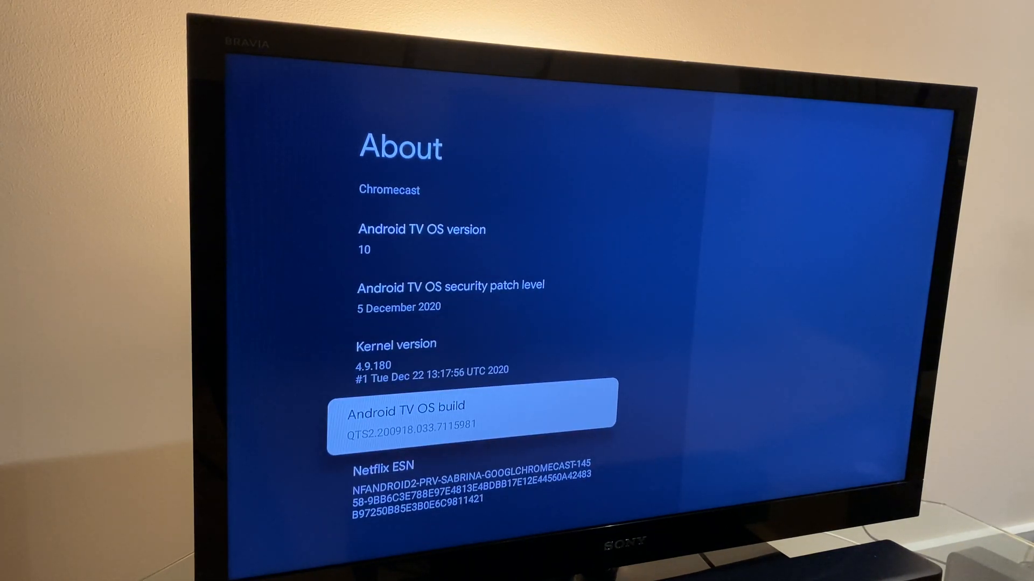
{"action": "left_click", "coordinate": [472, 413]}
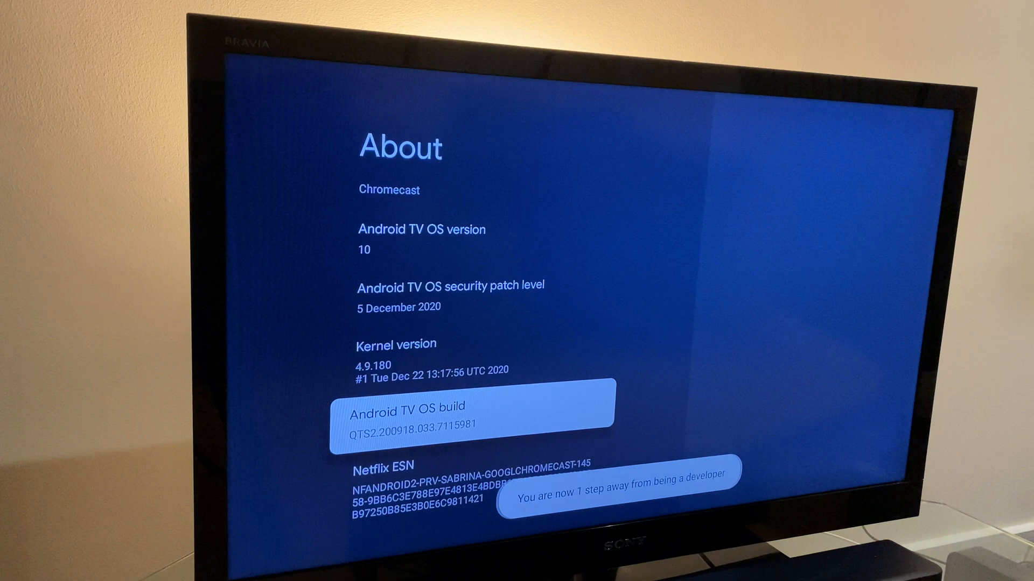
{"action": "left_click", "coordinate": [471, 404]}
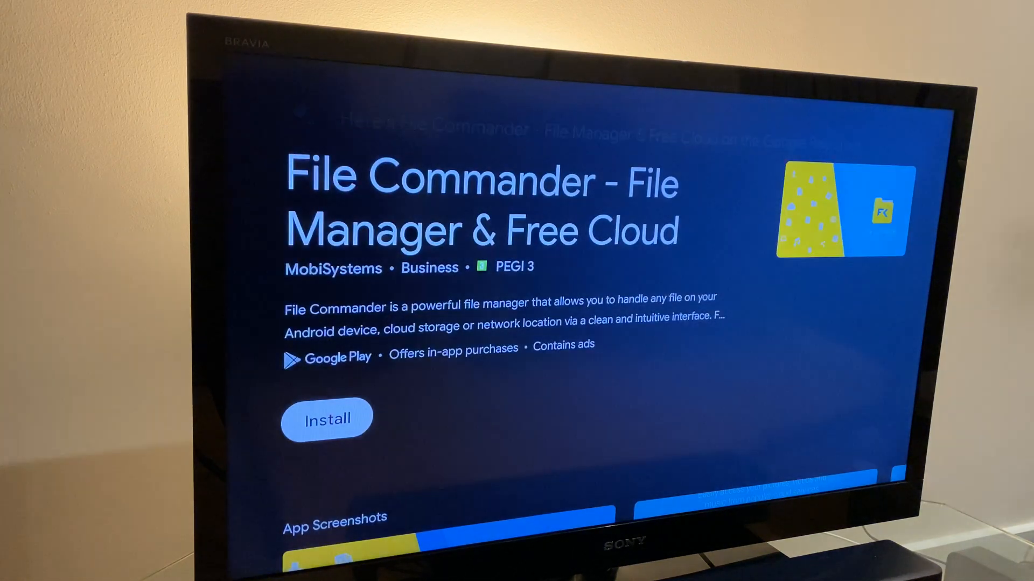
Install File Commander – File Manager & Free Cloud from its Play Store listing
{"action": "left_click", "coordinate": [325, 416]}
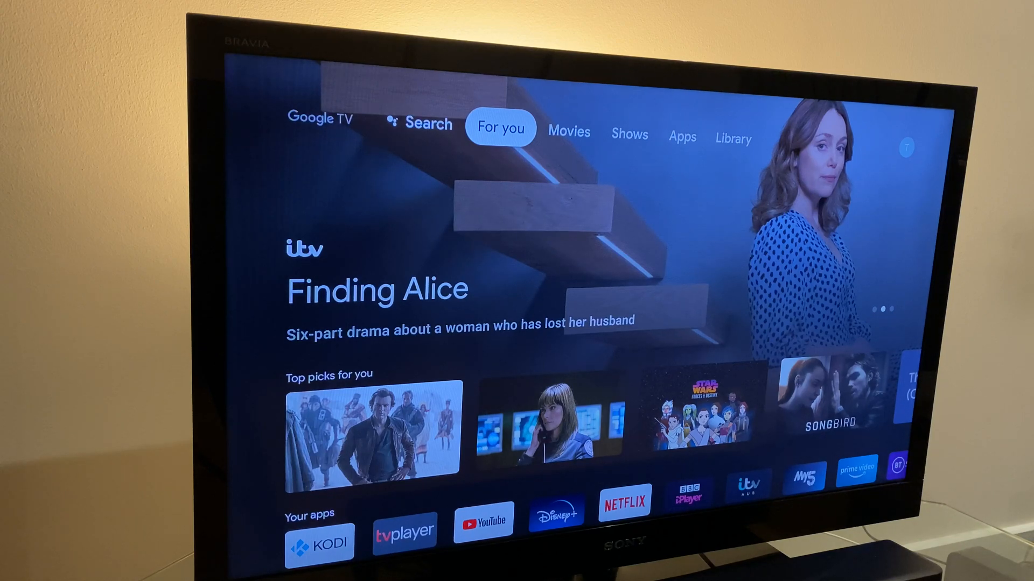
In Settings security options, switch on Unknown sources for File Commander
{"action": "left_click", "coordinate": [732, 137]}
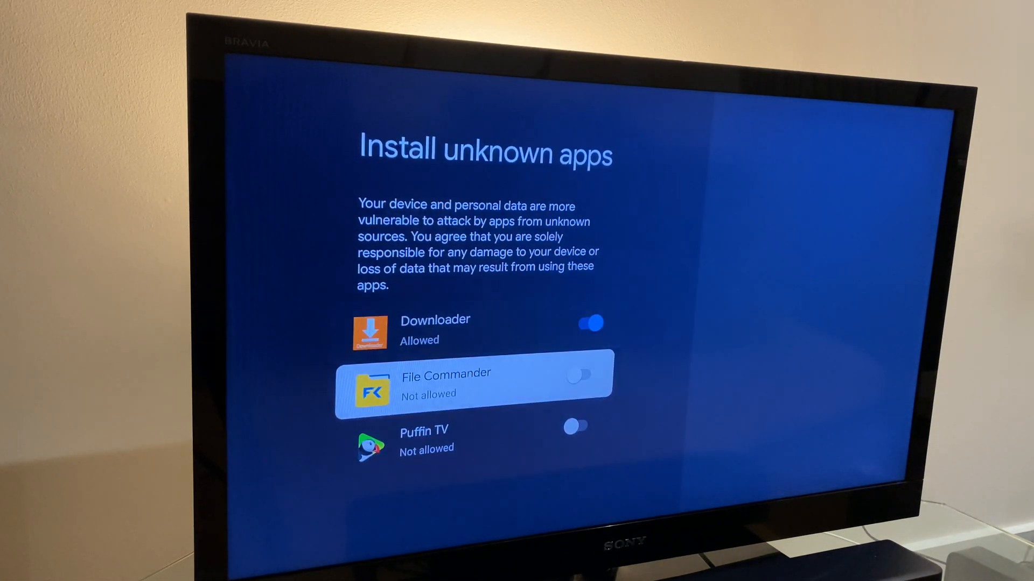
{"action": "left_click", "coordinate": [583, 373]}
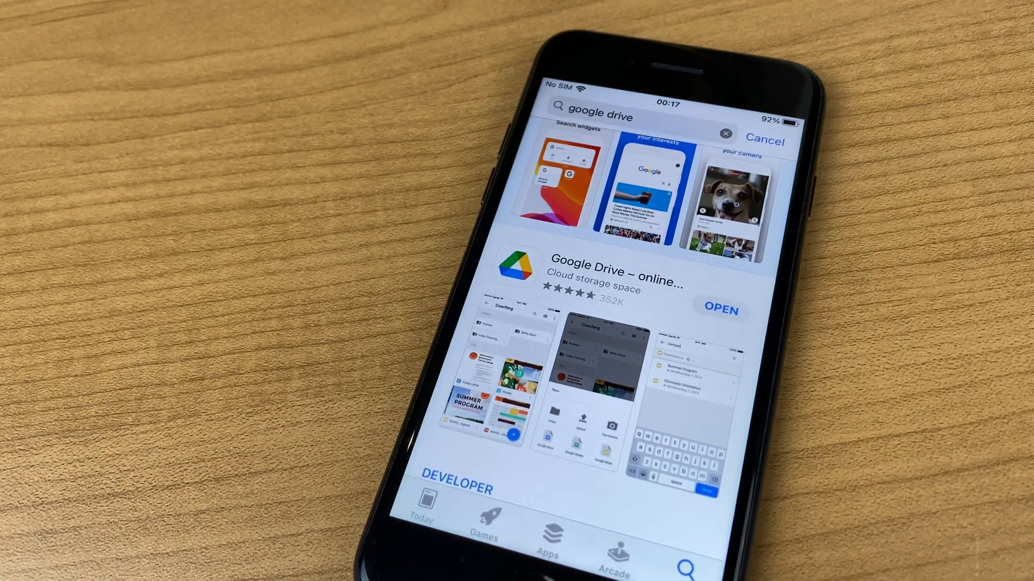
Launch the already installed Google Drive app from its App Store result
{"action": "left_click", "coordinate": [721, 310]}
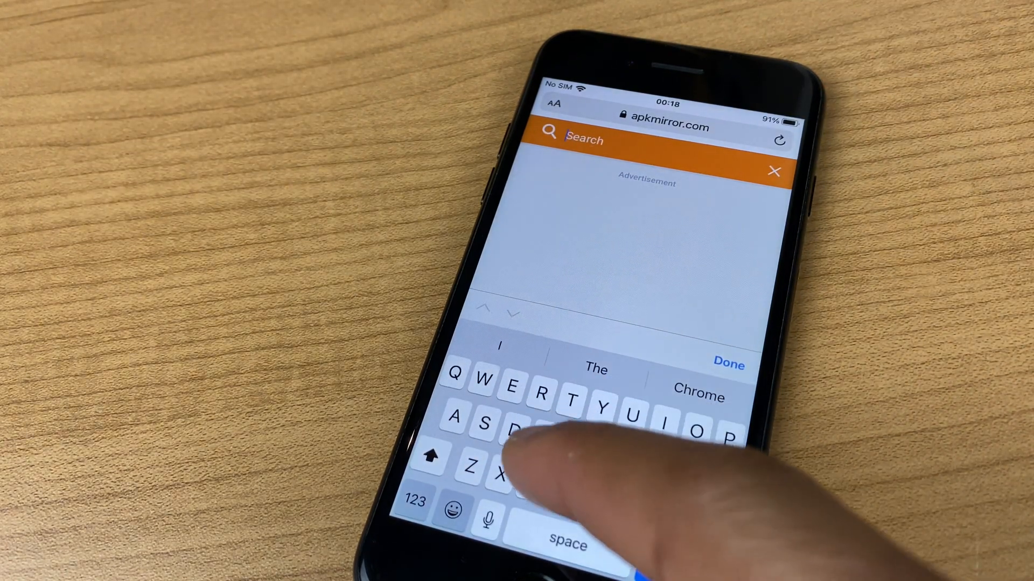
Search apkmirror.com for 'Chrome' and browse the returned APK listings
{"action": "type", "text": "Chr"}
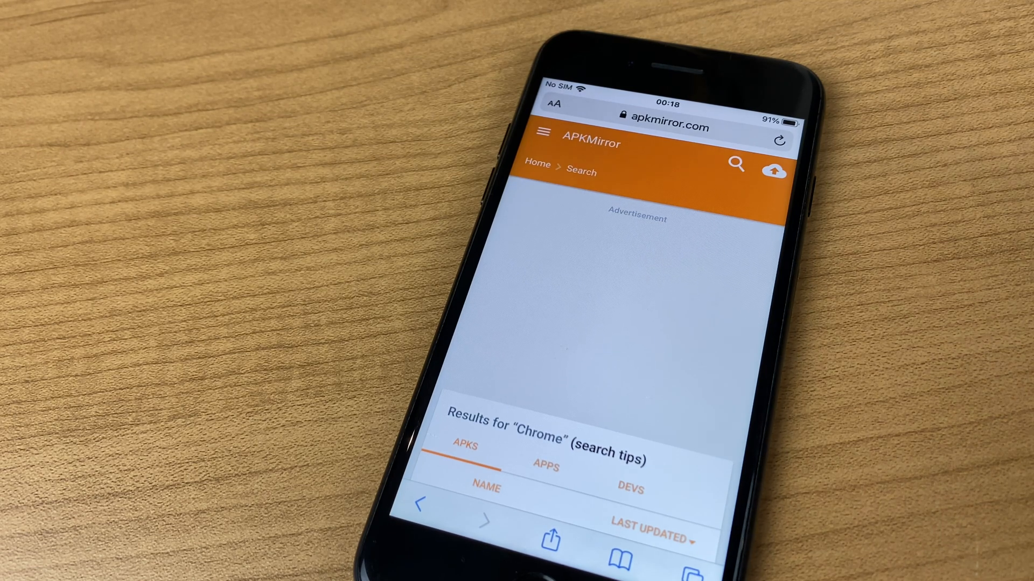
{"action": "scroll", "scroll_direction": "down", "scroll_amount": 3}
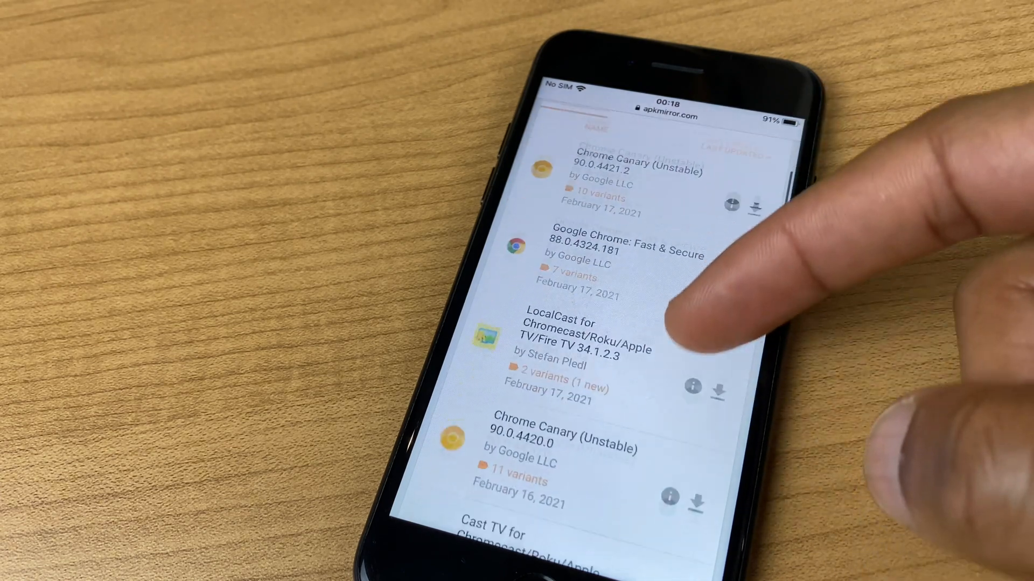
{"action": "scroll", "scroll_direction": "down", "scroll_amount": 3}
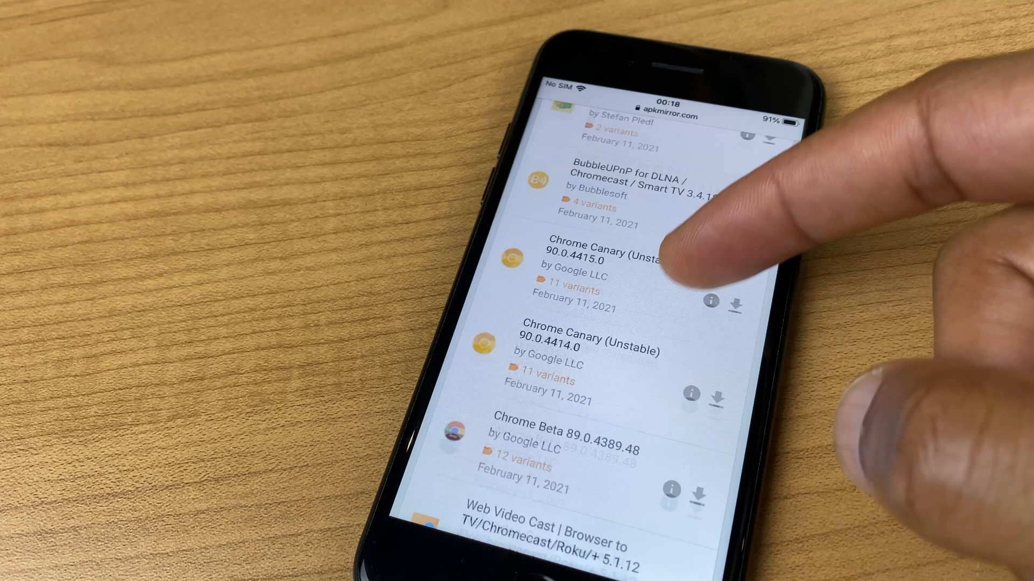
{"action": "scroll", "scroll_direction": "down", "scroll_amount": 3}
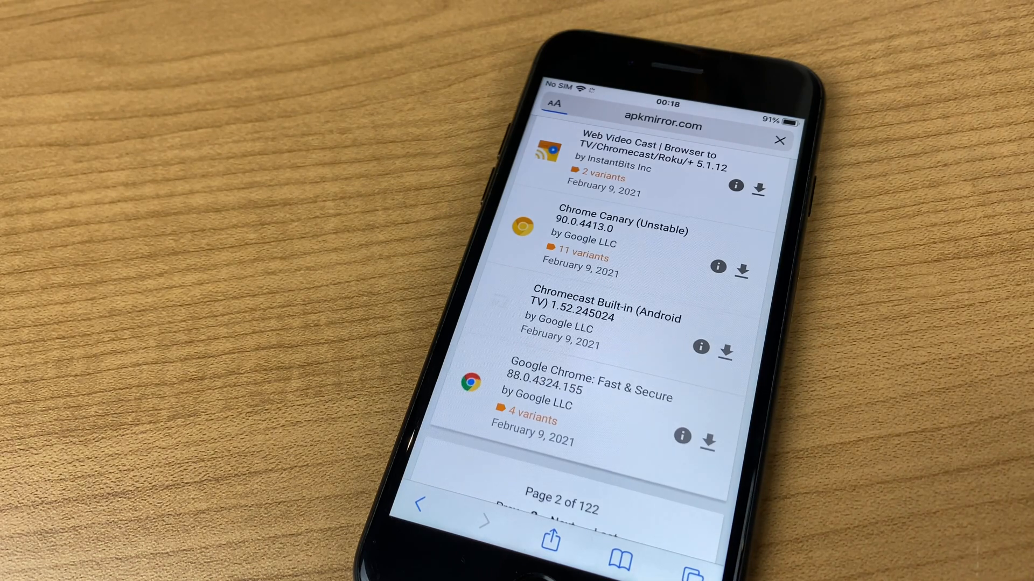
From the Google Chrome release page, reach the 88.0.4324.181 arm64-v8a + armeabi-v7a Android 7.0+ variant
{"action": "left_click", "coordinate": [593, 396]}
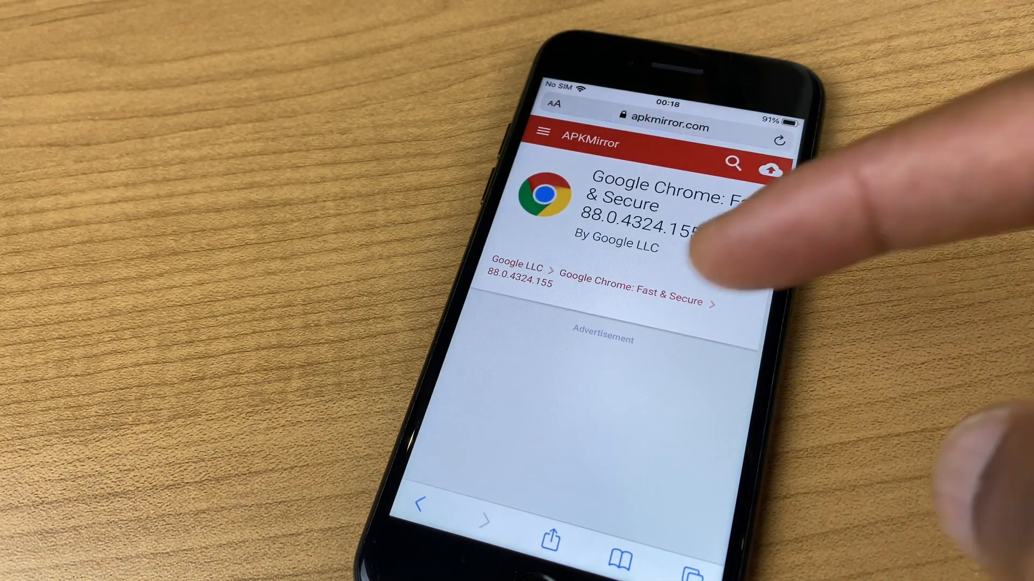
{"action": "scroll", "scroll_direction": "down", "scroll_amount": 3}
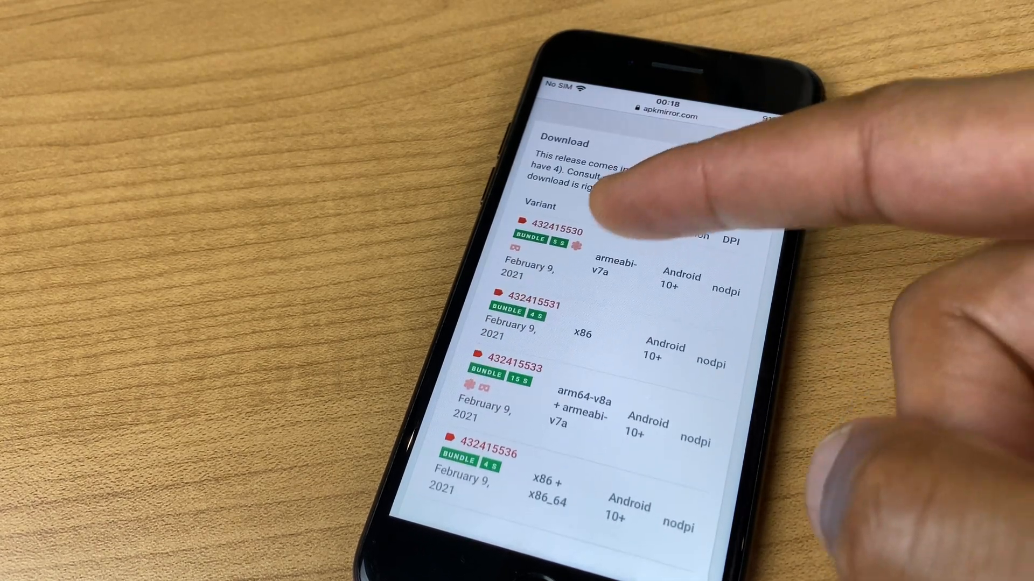
{"action": "scroll", "scroll_direction": "down", "scroll_amount": 3}
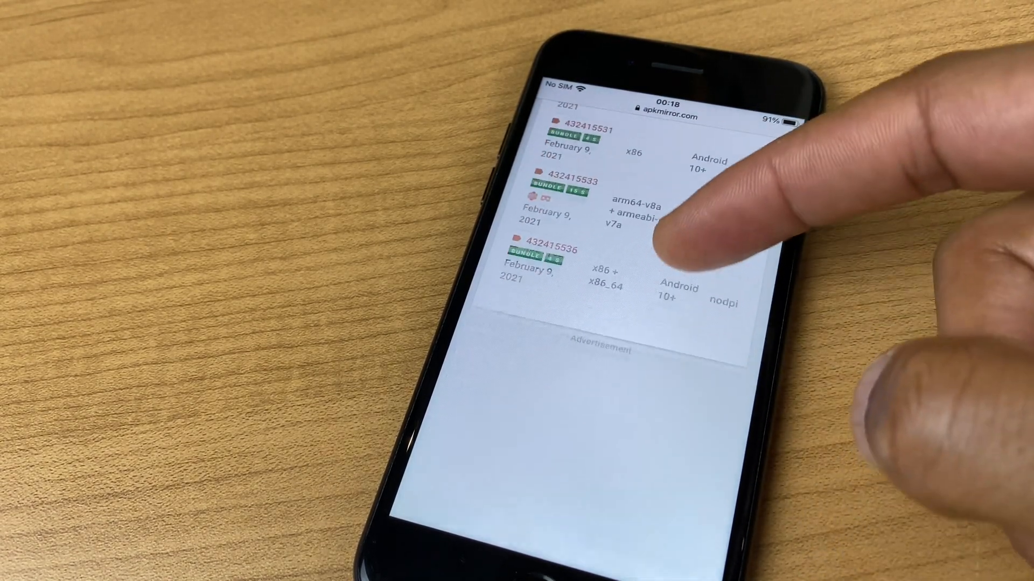
{"action": "scroll", "scroll_direction": "down", "scroll_amount": 3}
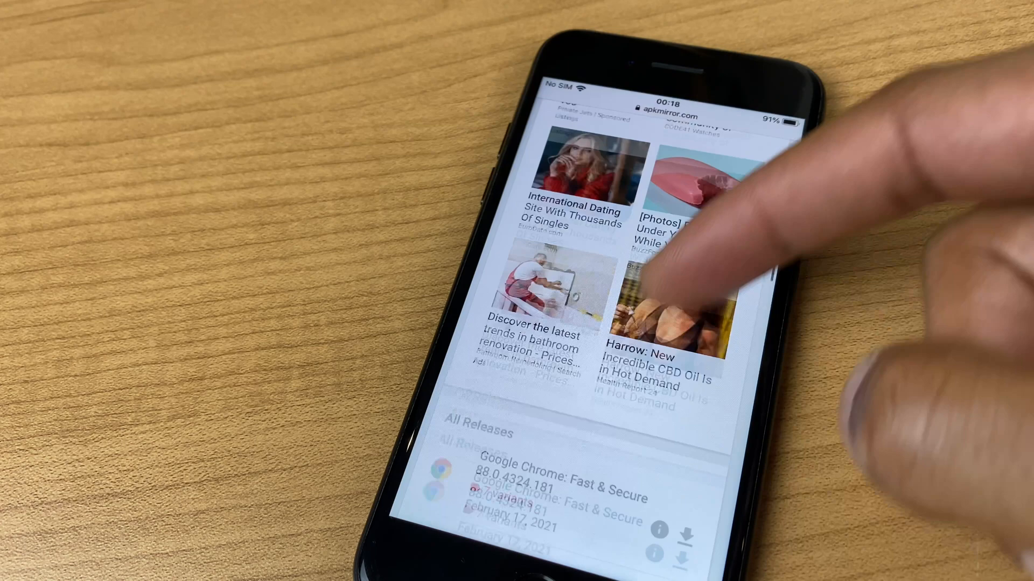
{"action": "scroll", "scroll_direction": "down", "scroll_amount": 3}
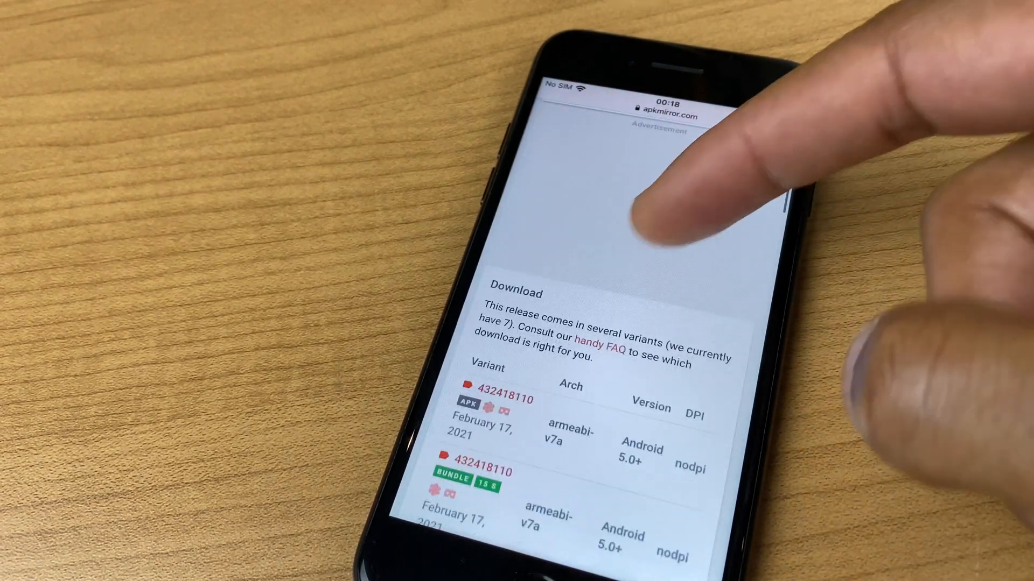
{"action": "scroll", "scroll_direction": "down", "scroll_amount": 3}
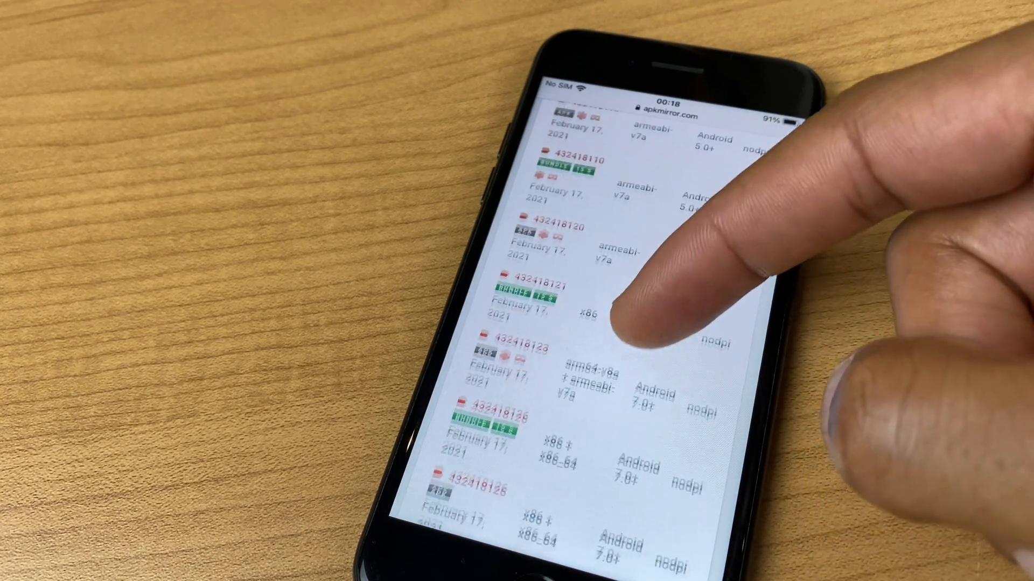
{"action": "scroll", "scroll_direction": "down", "scroll_amount": 3}
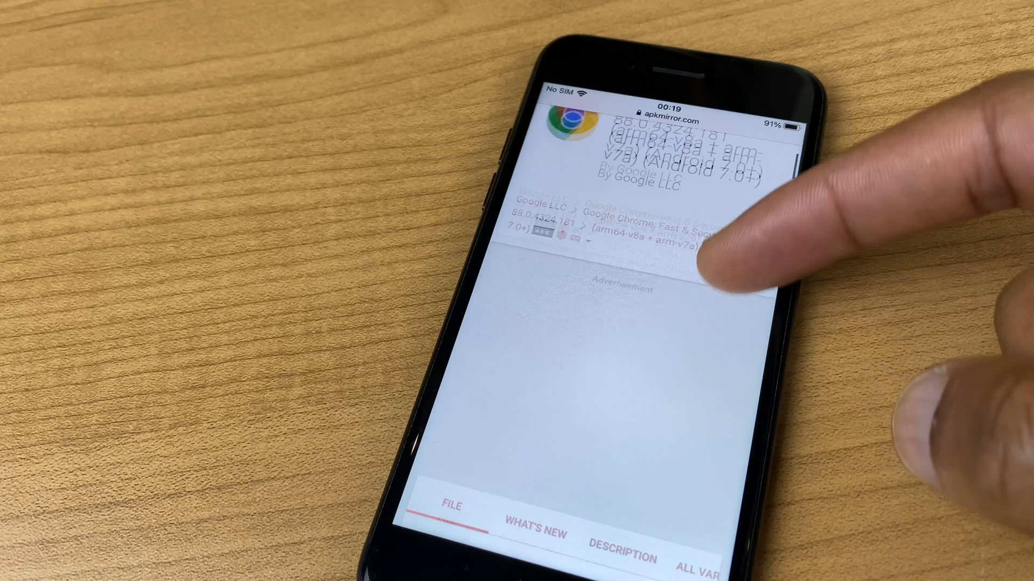
Download the Chrome 88.0.4324.181 APK via Safari and show the finished 169.8 MB file in downloads
{"action": "scroll", "scroll_direction": "down", "scroll_amount": 3}
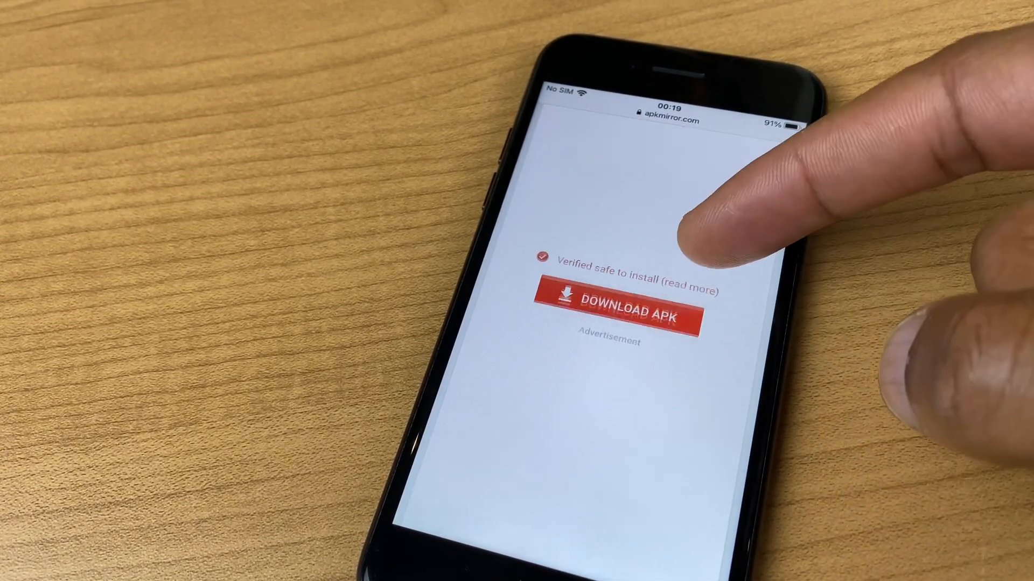
{"action": "left_click", "coordinate": [613, 311]}
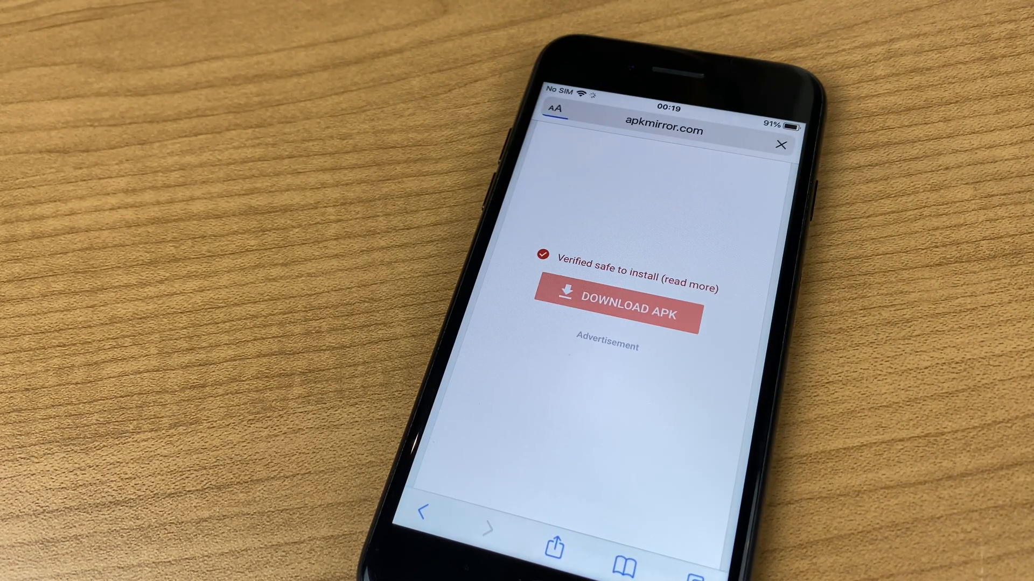
{"action": "left_click", "coordinate": [613, 311]}
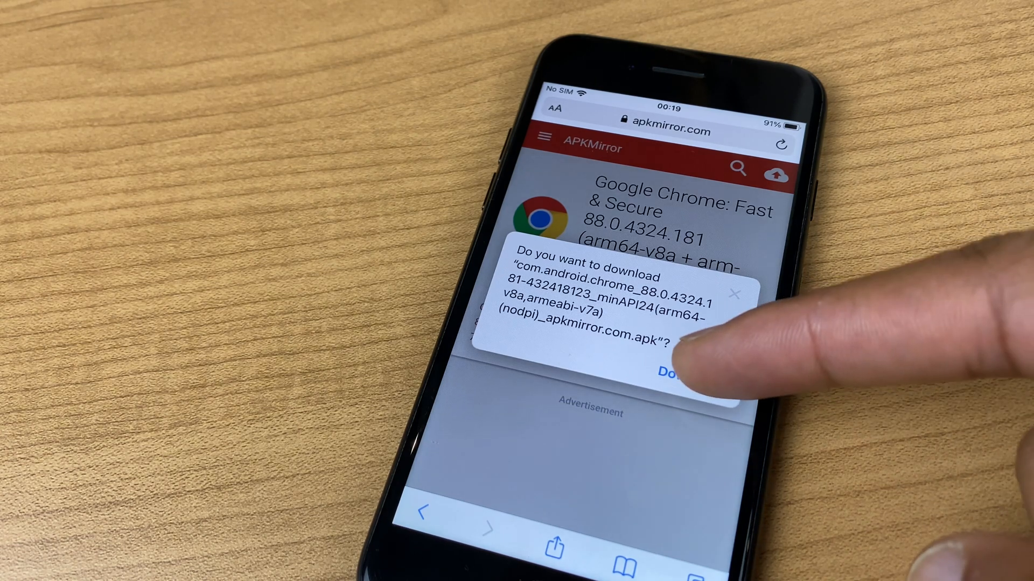
{"action": "left_click", "coordinate": [672, 372]}
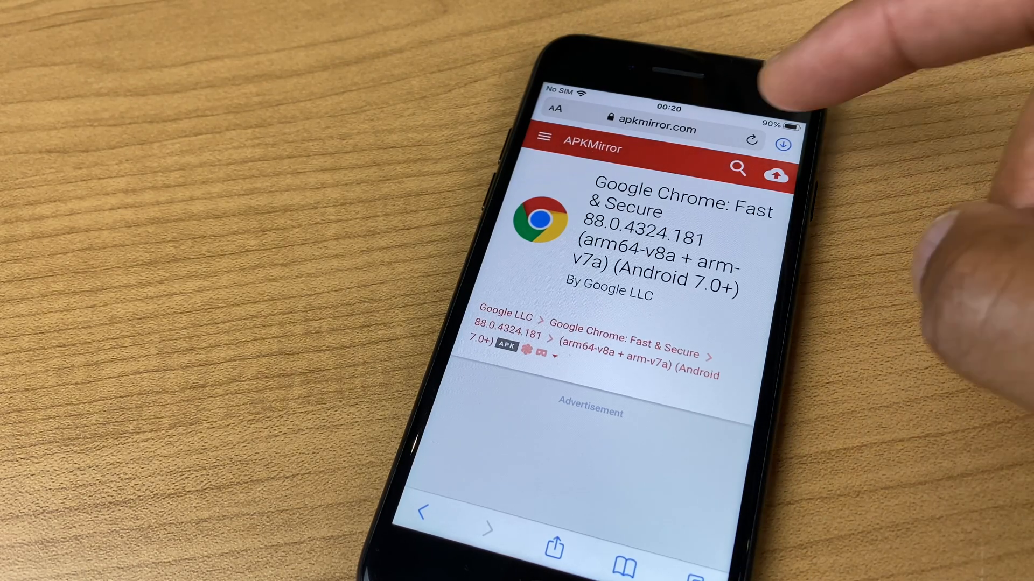
{"action": "left_click", "coordinate": [782, 144]}
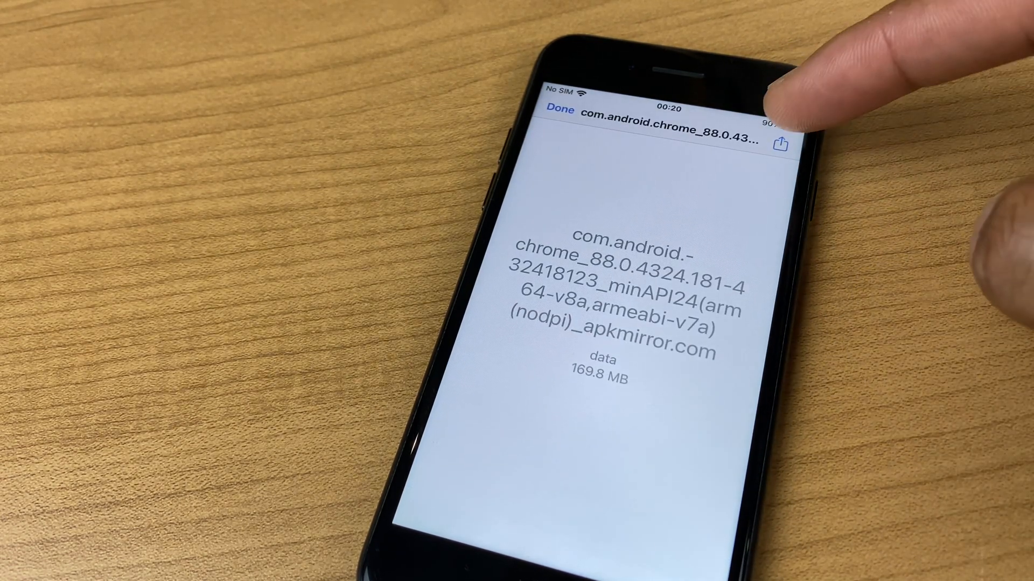
Bring up the share sheet for the downloaded Chrome APK
{"action": "left_click", "coordinate": [782, 142]}
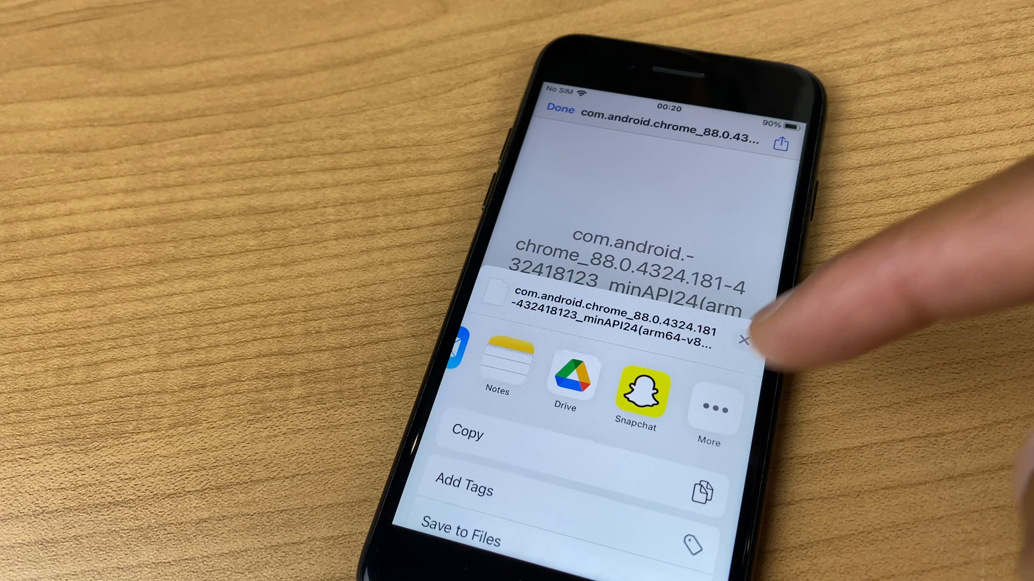
{"action": "mouse_move", "coordinate": [745, 342]}
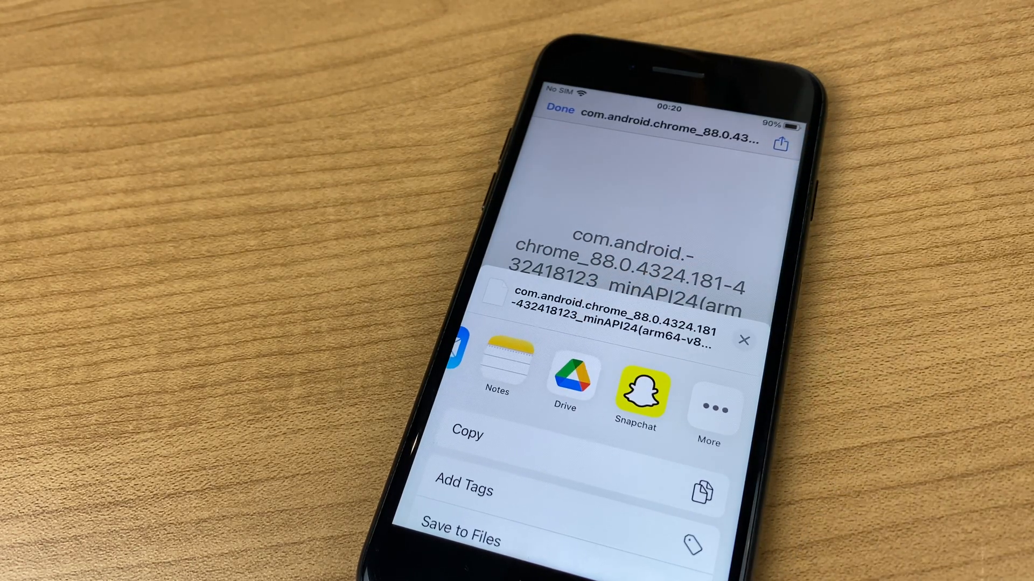
Send the Chrome APK to Drive and upload it to My Drive
{"action": "left_click", "coordinate": [564, 378]}
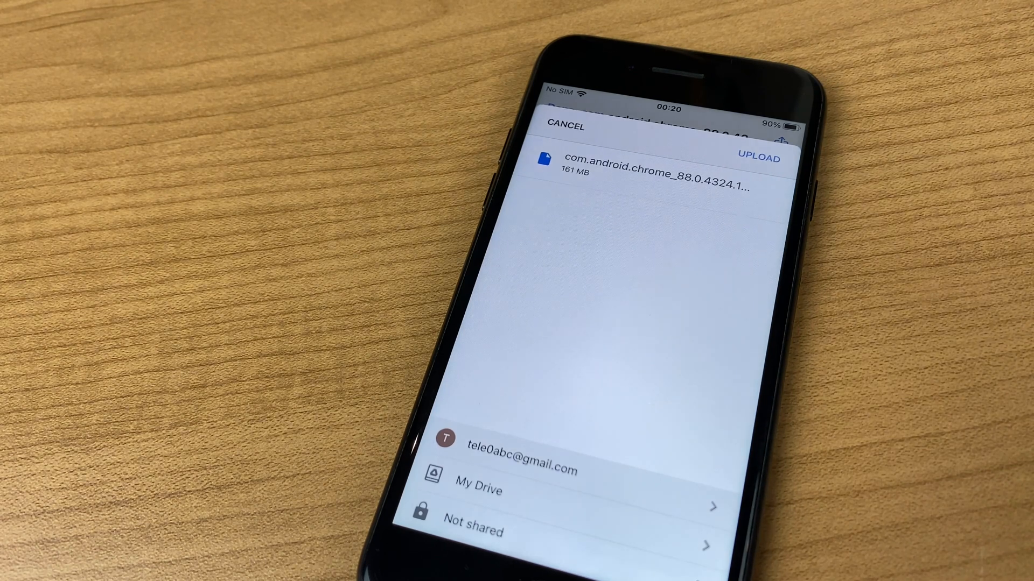
{"action": "left_click", "coordinate": [758, 158]}
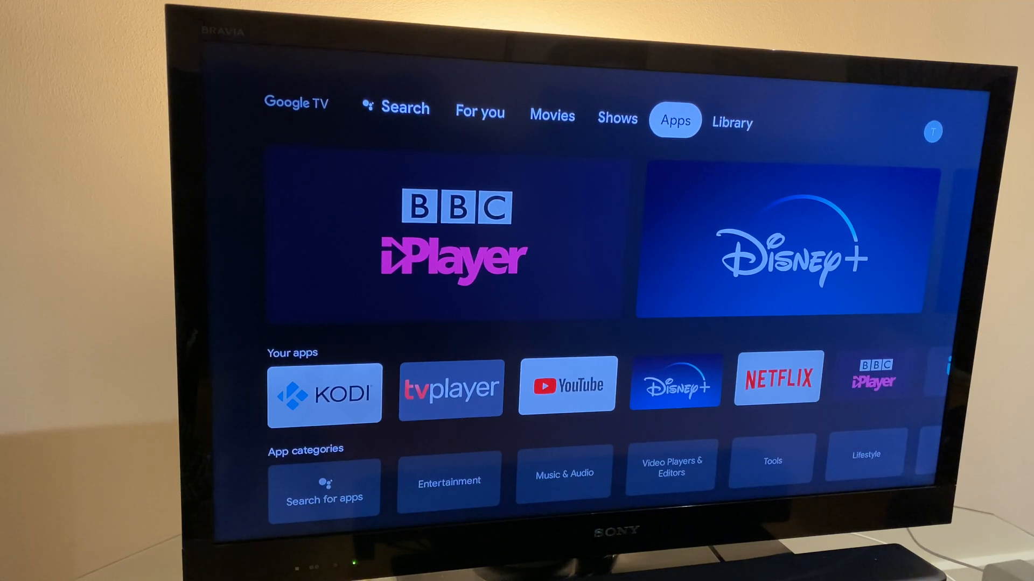
From the Apps tab's full Your apps list, launch TV File Commander
{"action": "scroll", "scroll_direction": "down", "scroll_amount": 3}
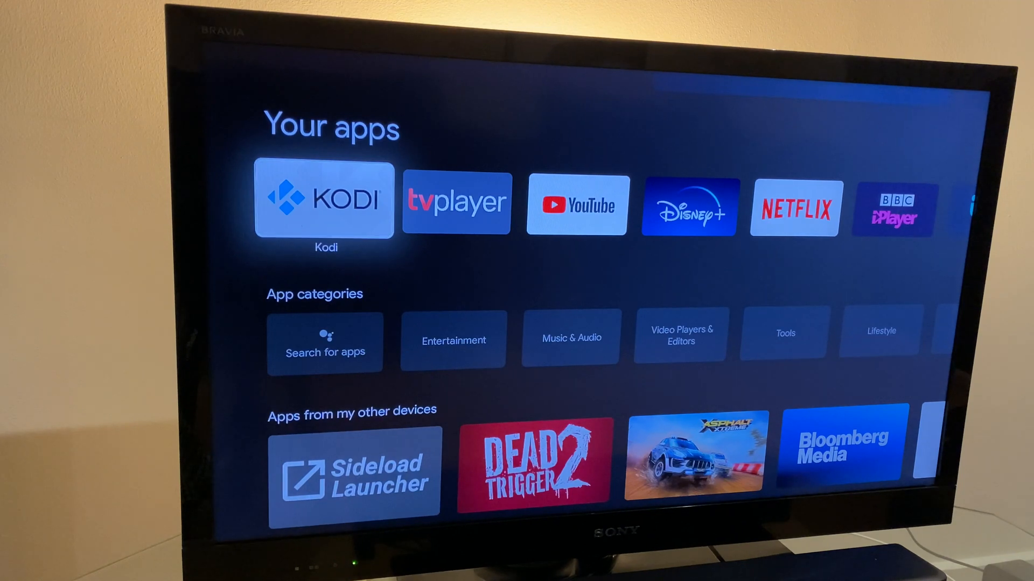
{"action": "scroll", "scroll_direction": "right", "scroll_amount": 3}
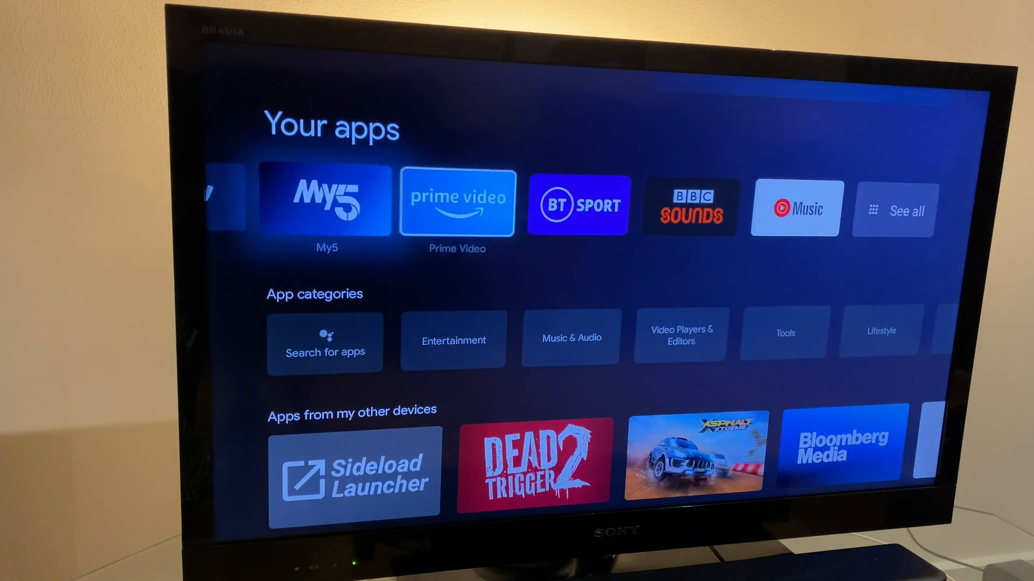
{"action": "left_click", "coordinate": [894, 210]}
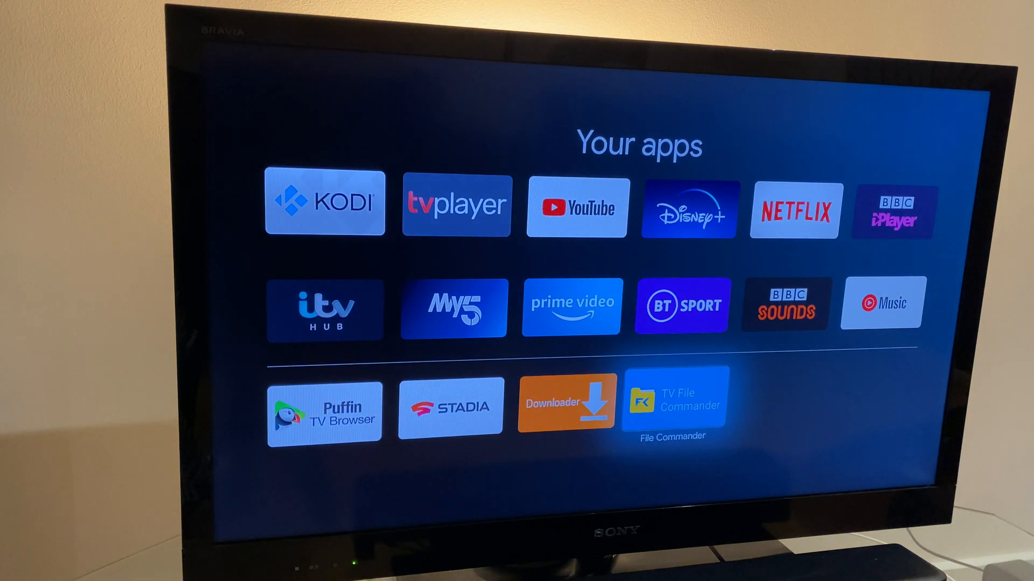
{"action": "left_click", "coordinate": [674, 400]}
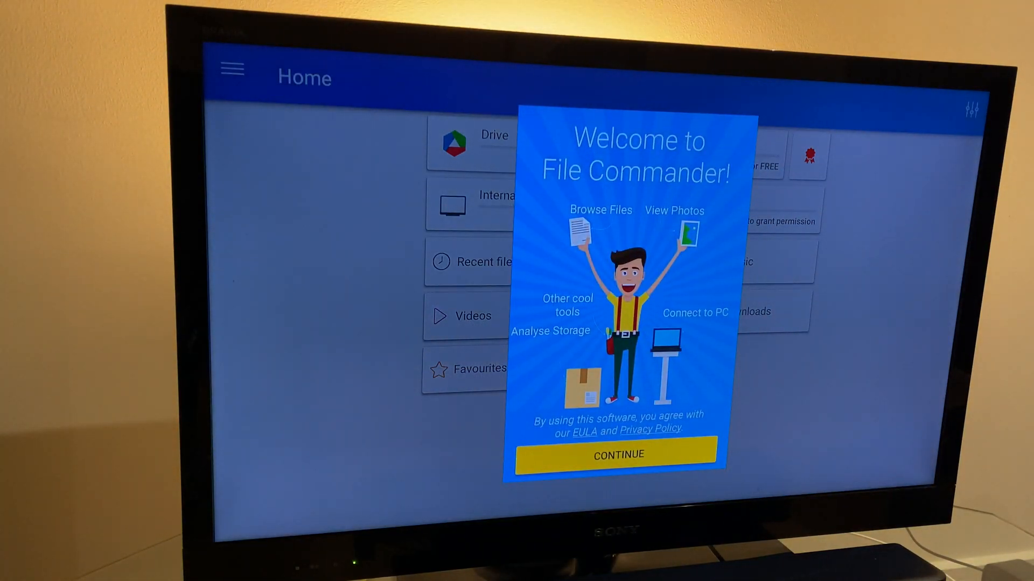
Pass the welcome screen and add Google Drive as a cloud account using the Google account
{"action": "left_click", "coordinate": [616, 454]}
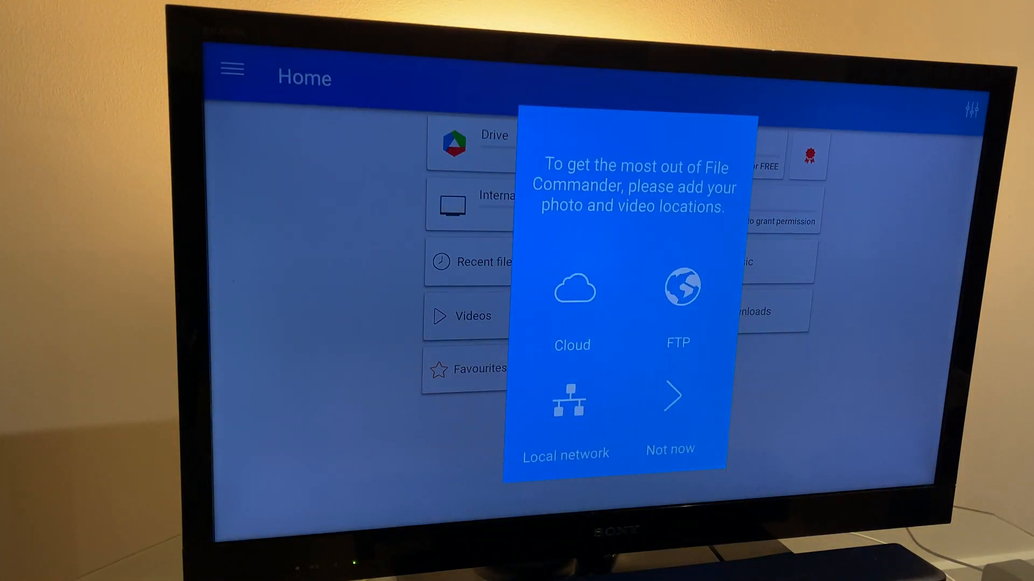
{"action": "left_click", "coordinate": [570, 297]}
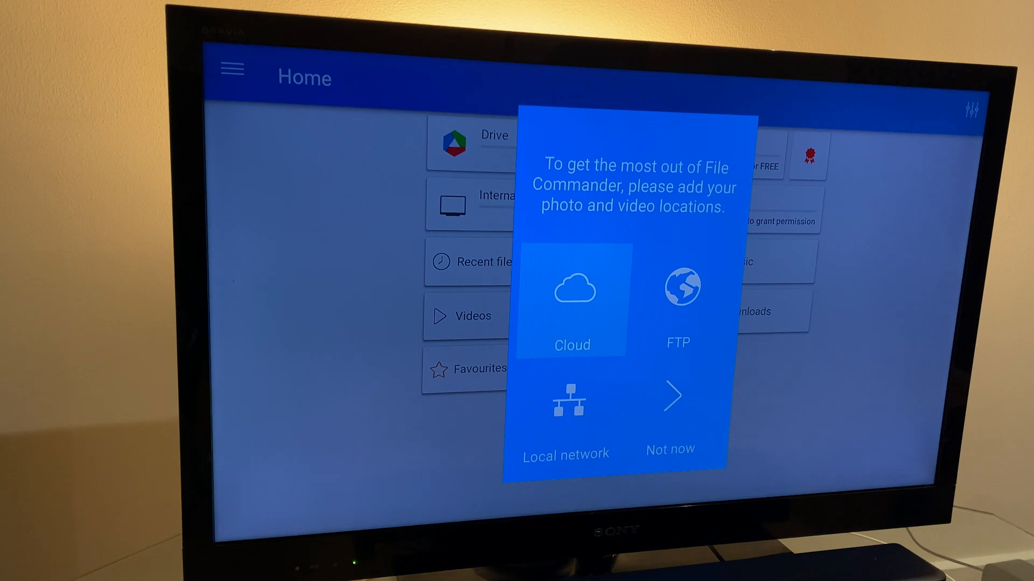
{"action": "left_click", "coordinate": [668, 449]}
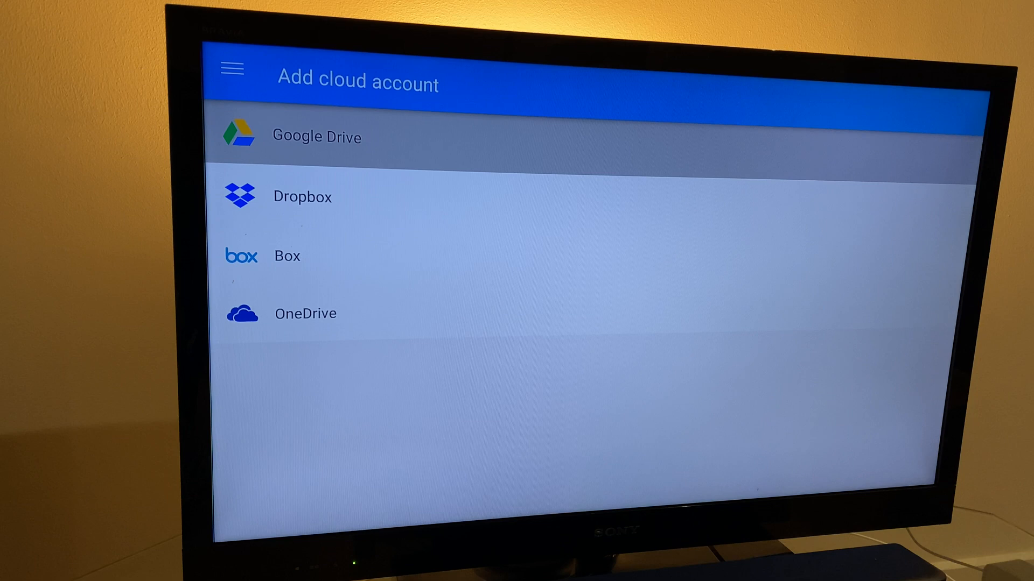
{"action": "left_click", "coordinate": [316, 136]}
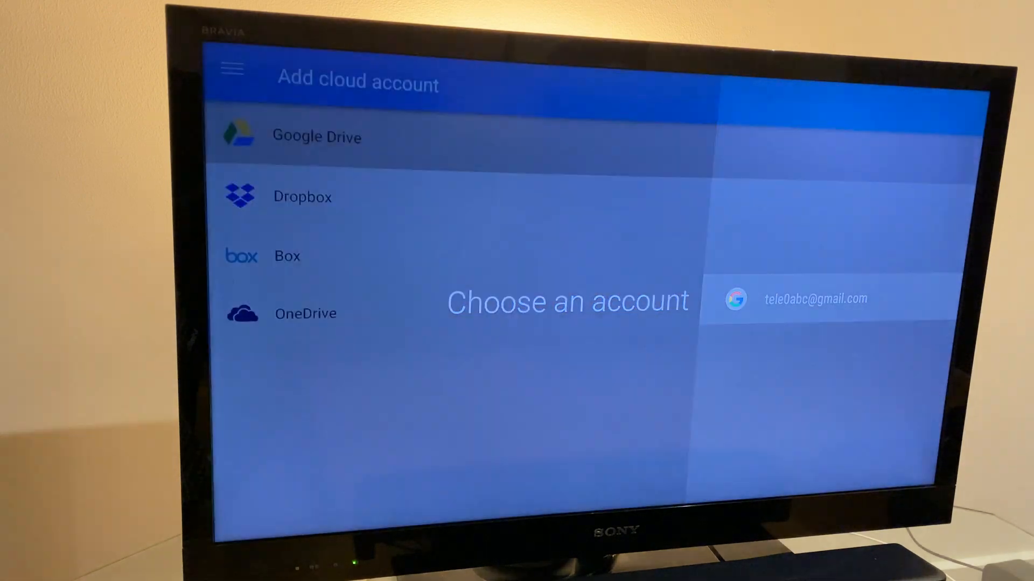
{"action": "left_click", "coordinate": [815, 298]}
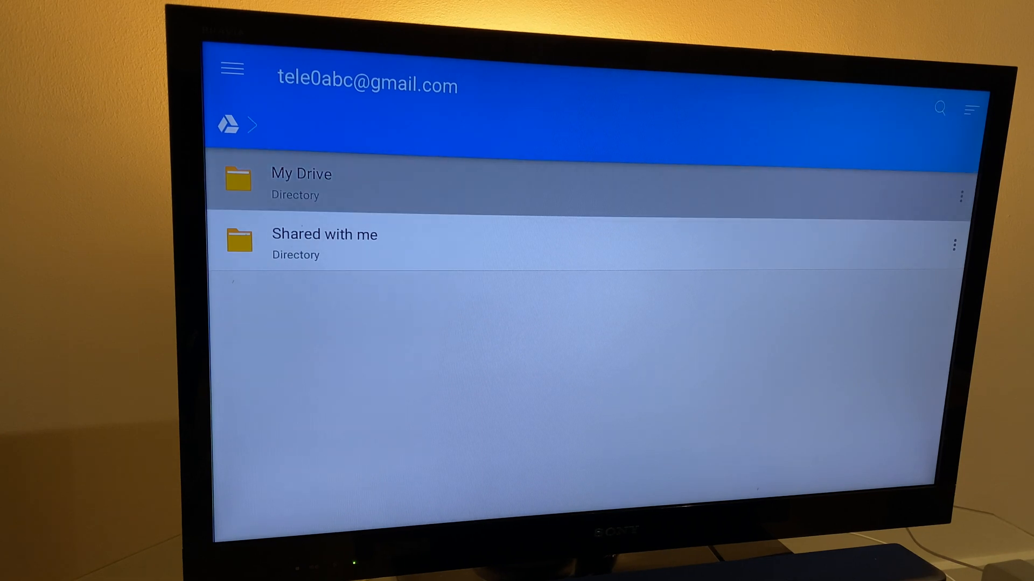
Install the Chrome APK from My Drive and launch Chrome once installed
{"action": "left_click", "coordinate": [300, 174]}
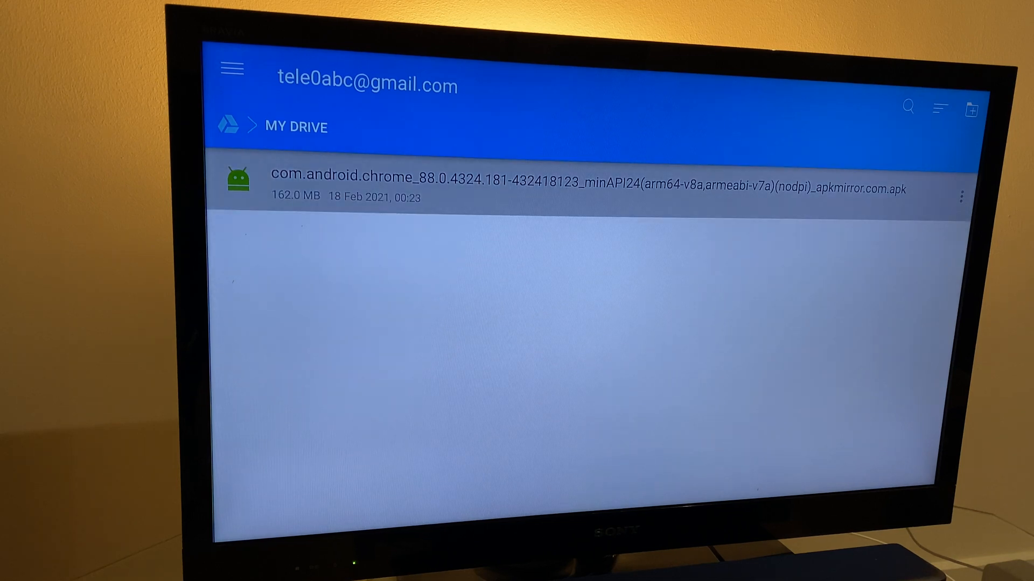
{"action": "left_click", "coordinate": [587, 189]}
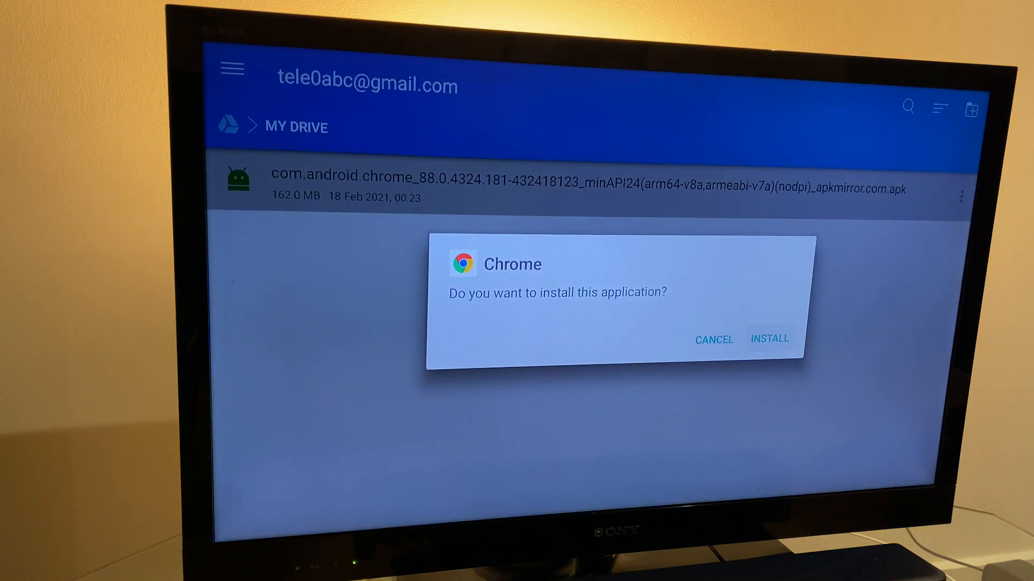
{"action": "left_click", "coordinate": [769, 338]}
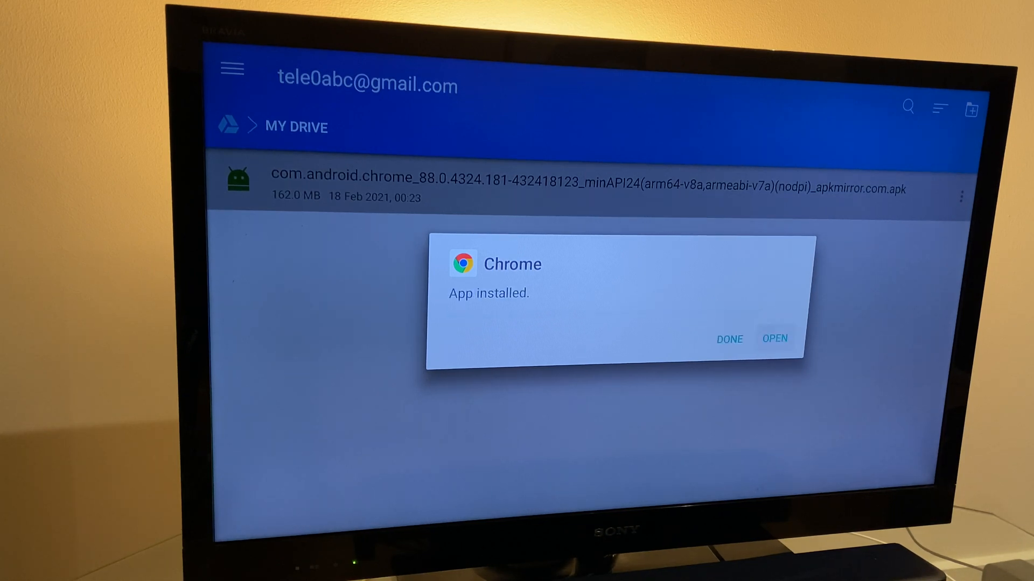
{"action": "left_click", "coordinate": [774, 338]}
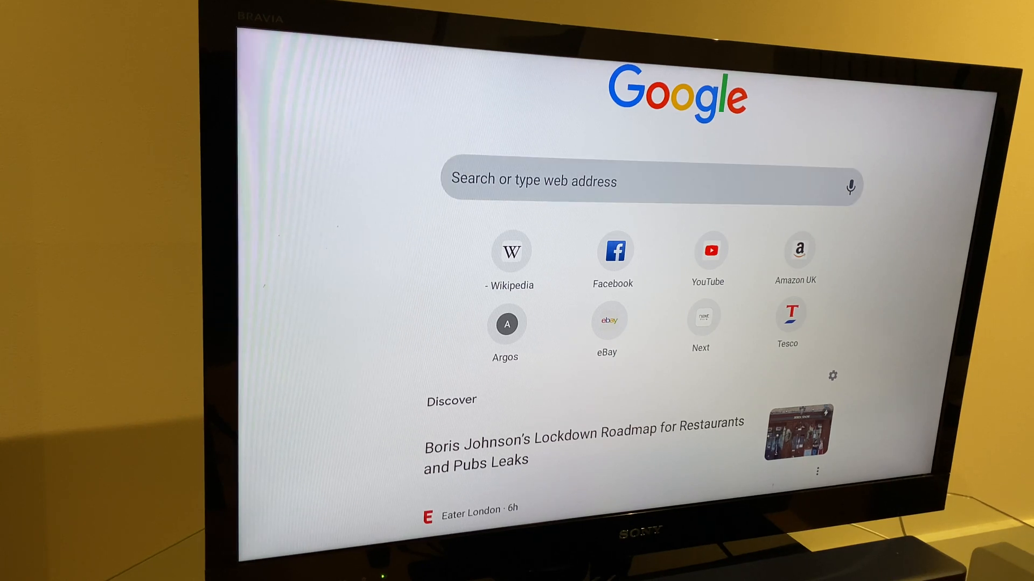
Activate Chrome's 'Search or type web address' bar to bring up the on-screen keyboard
{"action": "left_click", "coordinate": [850, 185]}
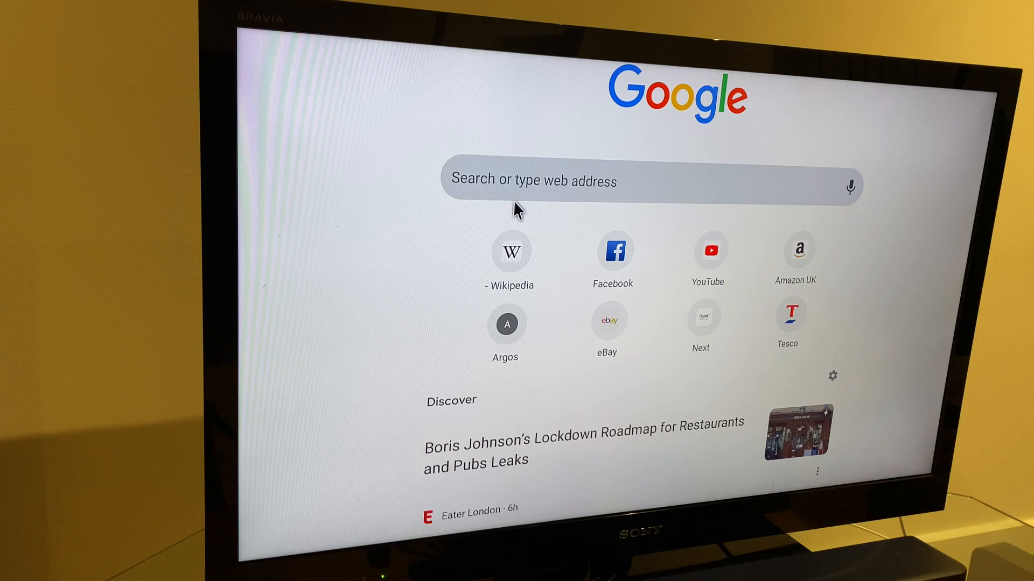
{"action": "left_click", "coordinate": [640, 184]}
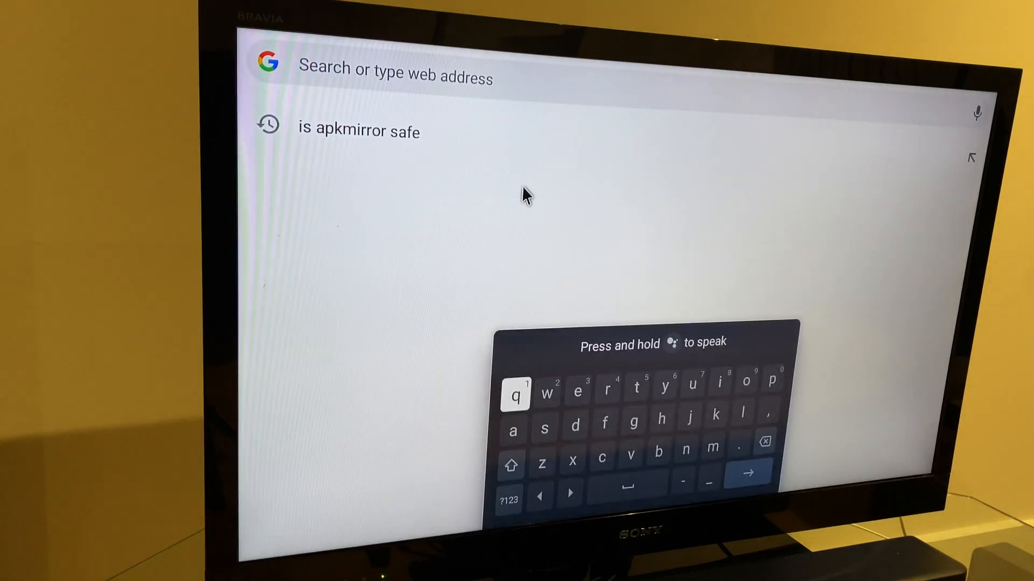
{"action": "mouse_move", "coordinate": [669, 445]}
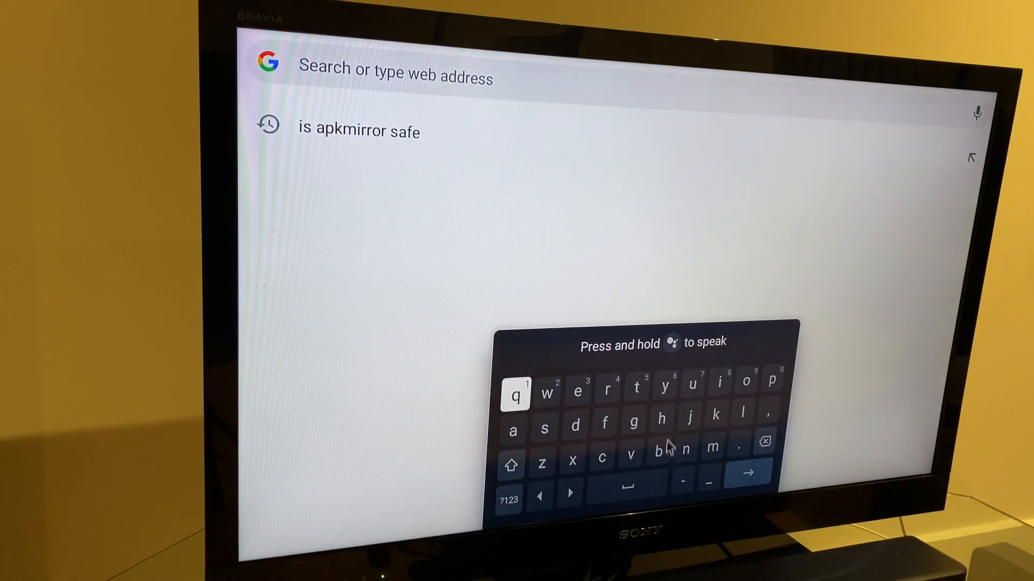
{"action": "mouse_move", "coordinate": [661, 312]}
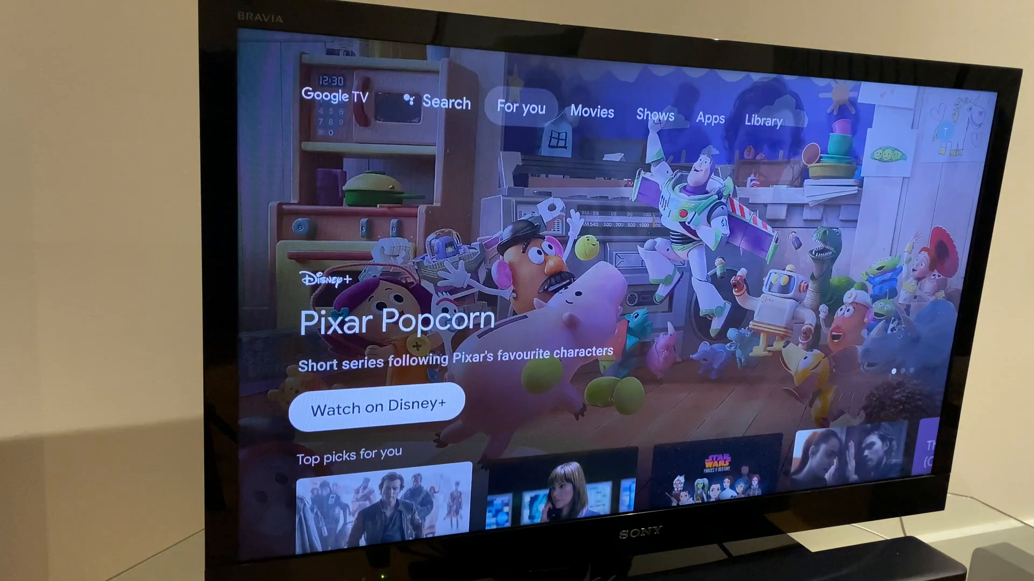
Reach Chrome's app information via profile > Settings > Apps and open it from there
{"action": "left_click", "coordinate": [709, 119]}
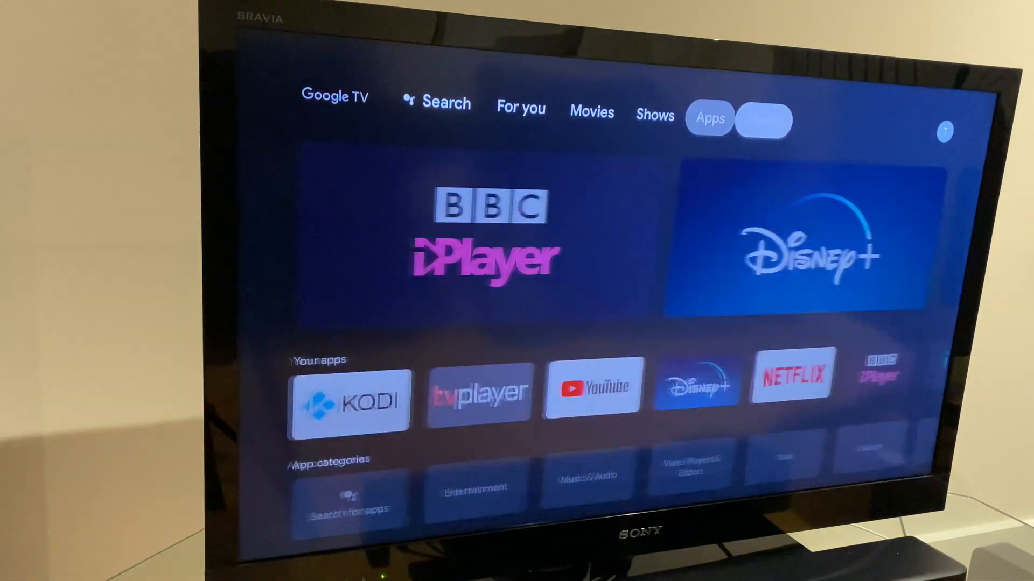
{"action": "left_click", "coordinate": [762, 120]}
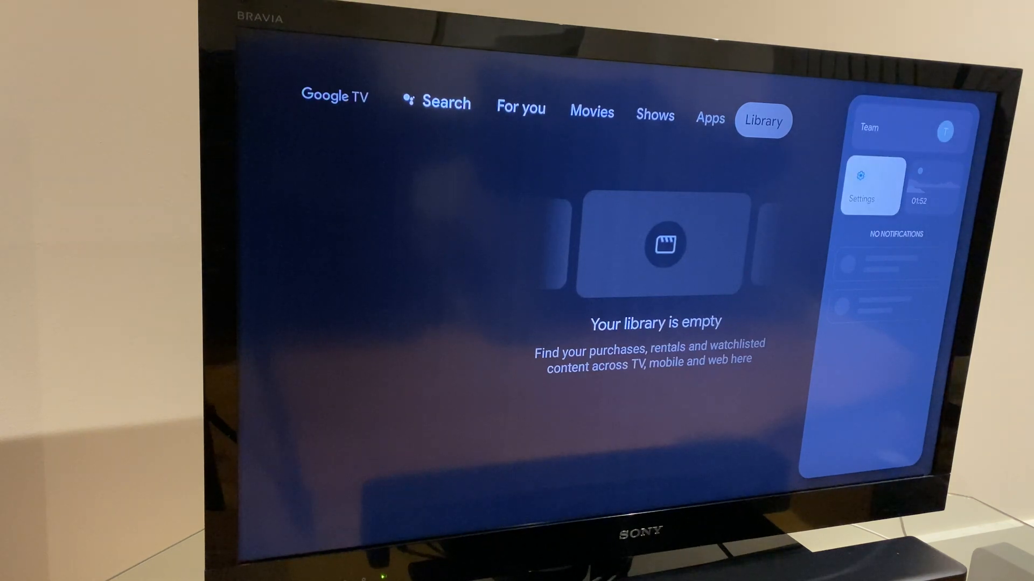
{"action": "left_click", "coordinate": [870, 187]}
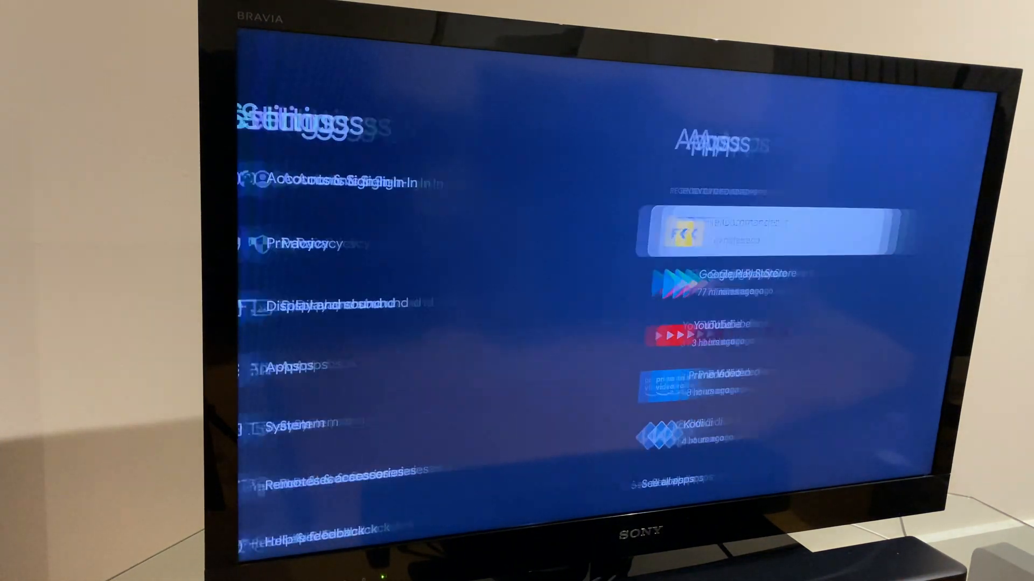
{"action": "left_click", "coordinate": [758, 233]}
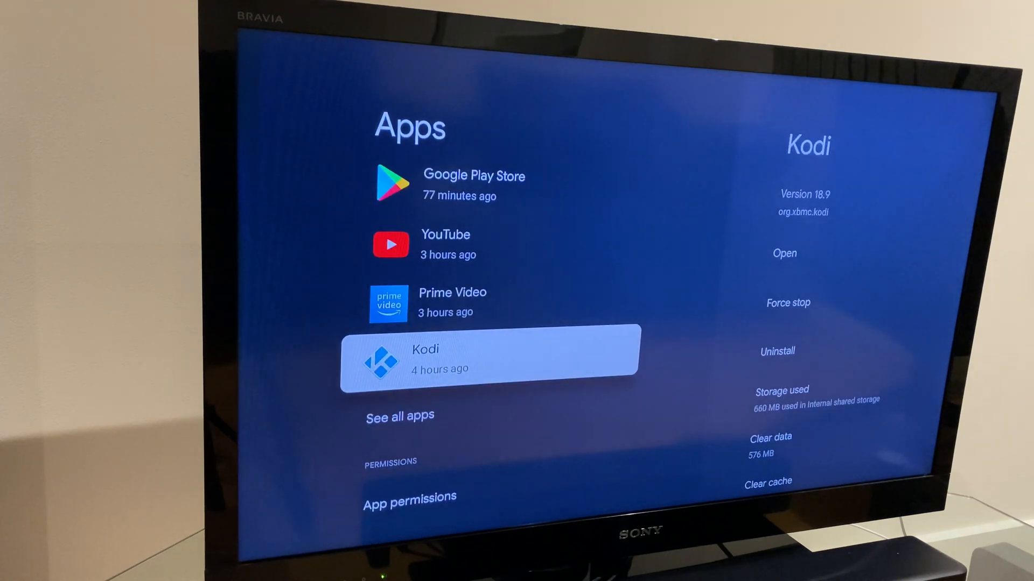
{"action": "left_click", "coordinate": [398, 416]}
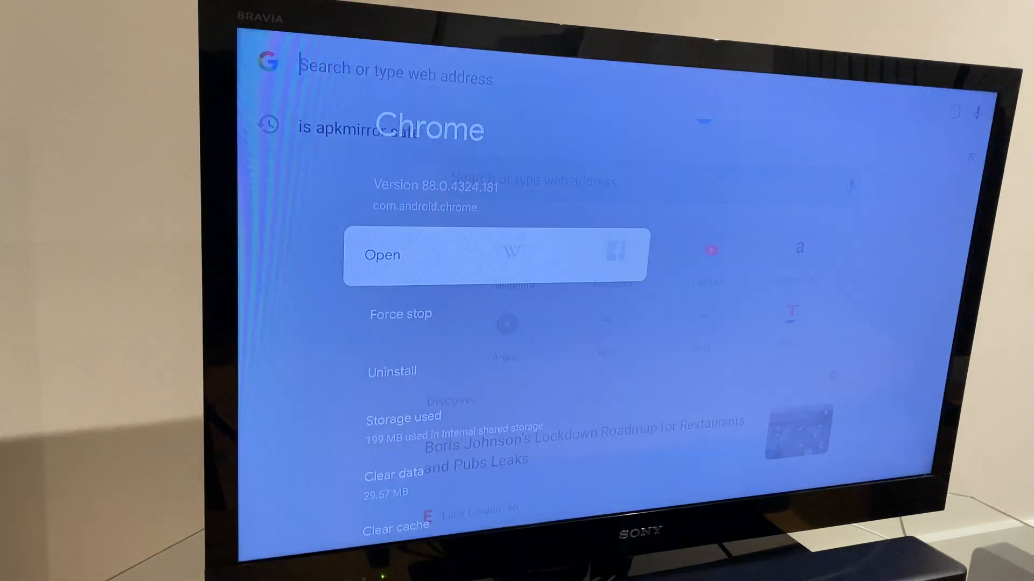
{"action": "left_click", "coordinate": [395, 71]}
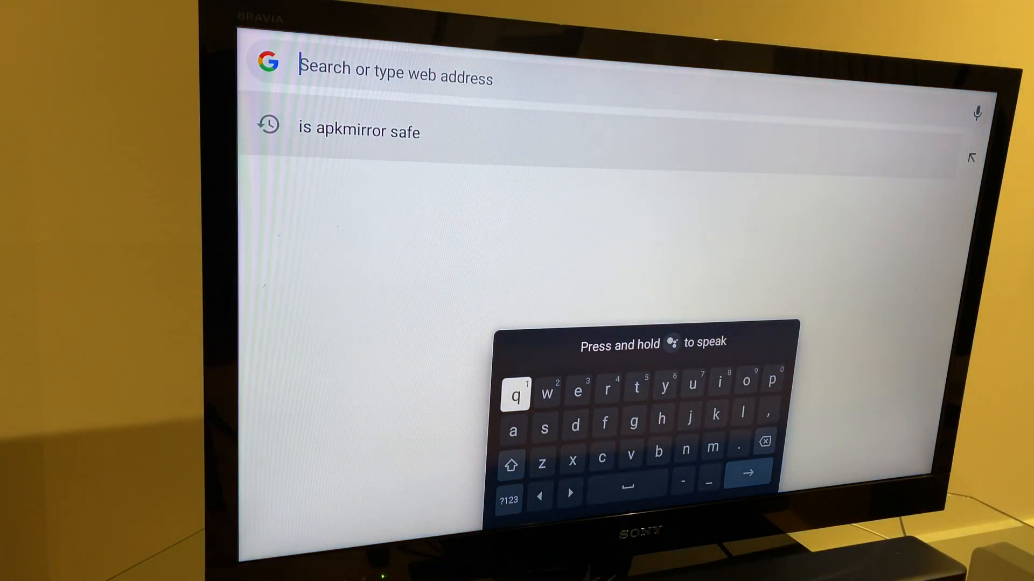